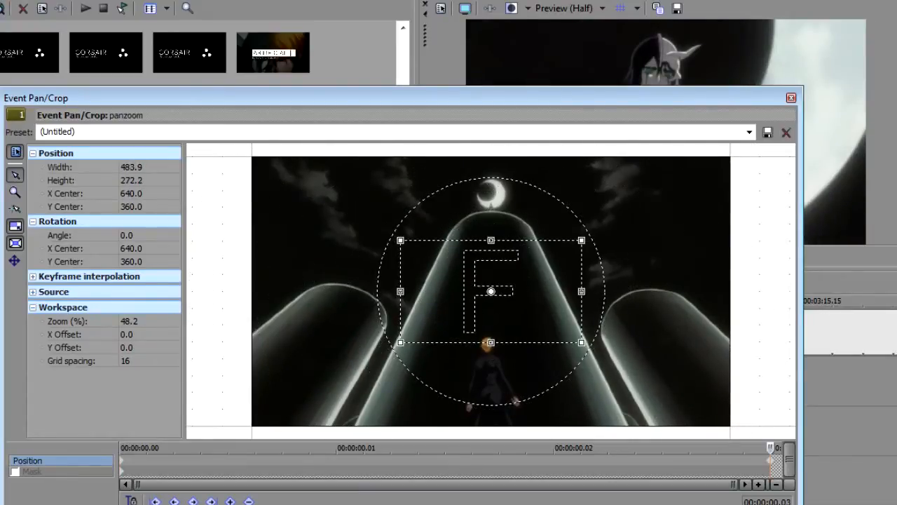
# Step: Select layer 3, change magnification, and move to frame 16 where scale reaches 479%
pyautogui.moveTo(490, 291); pyautogui.dragTo(490, 206)
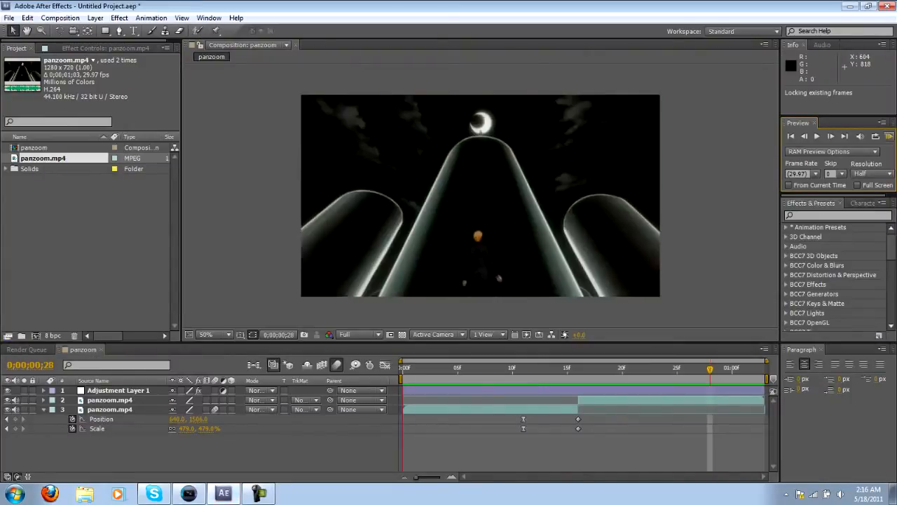
pyautogui.click(816, 136)
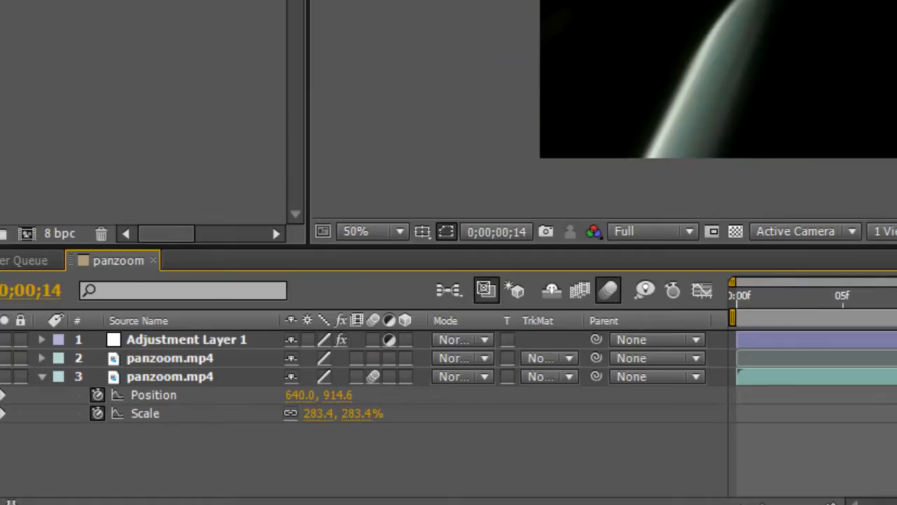
pyautogui.click(186, 339)
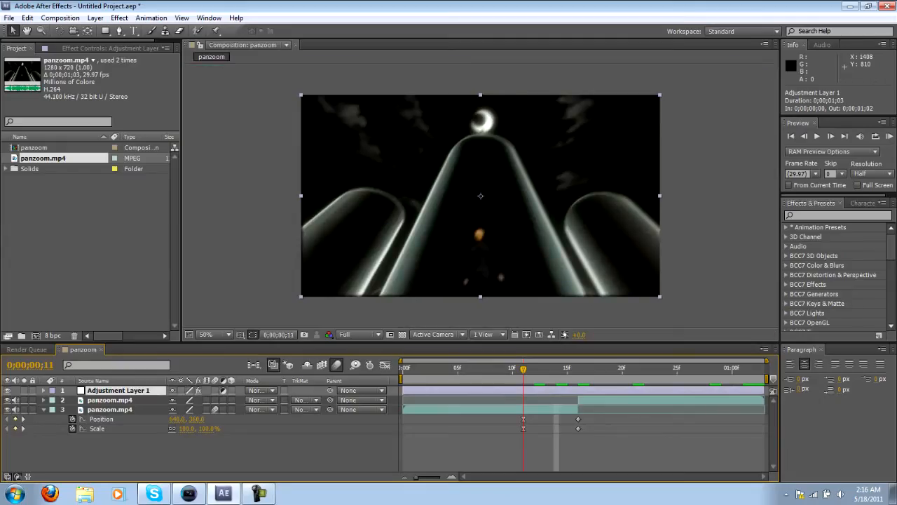
pyautogui.click(110, 410)
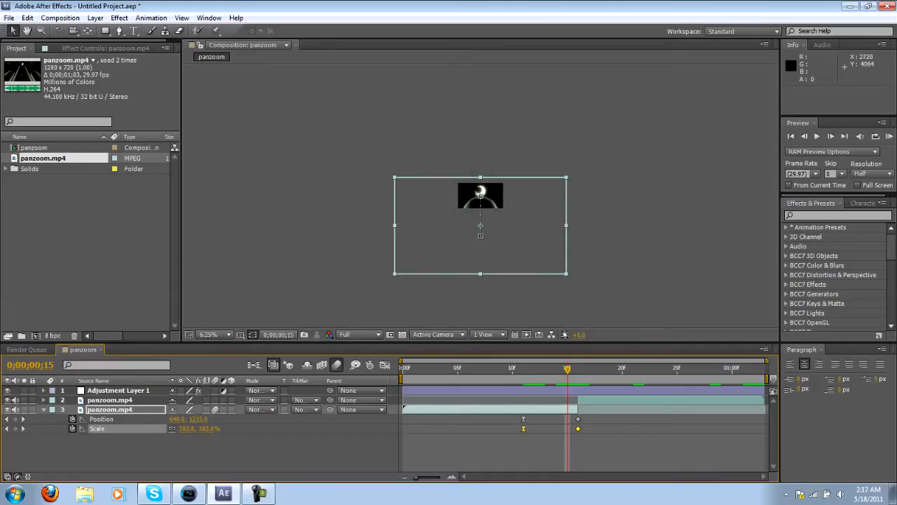
pyautogui.click(534, 367)
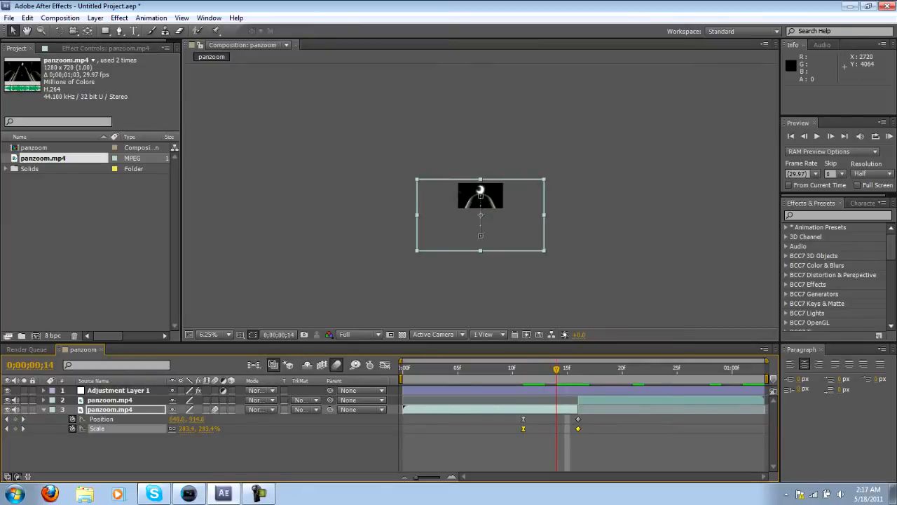
pyautogui.click(566, 367)
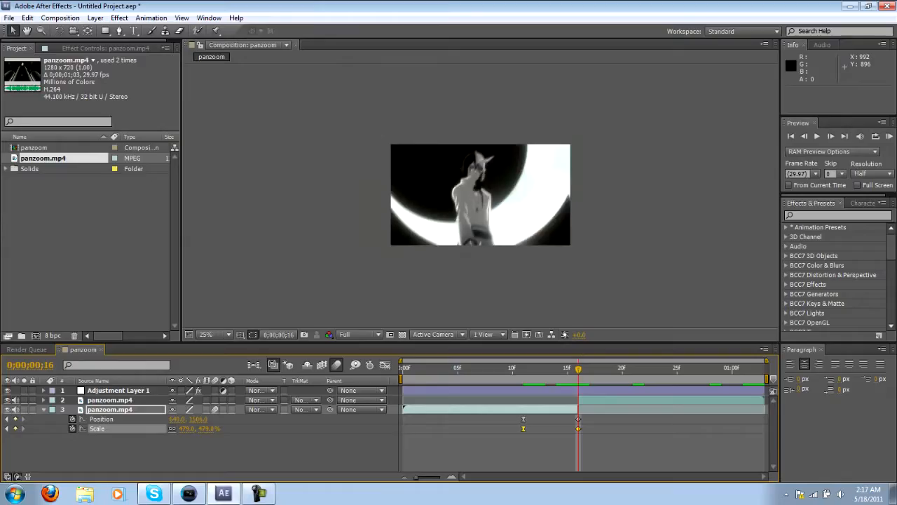
# Step: Set the viewer to 50% magnification and run a RAM Preview of the transition
pyautogui.click(220, 334)
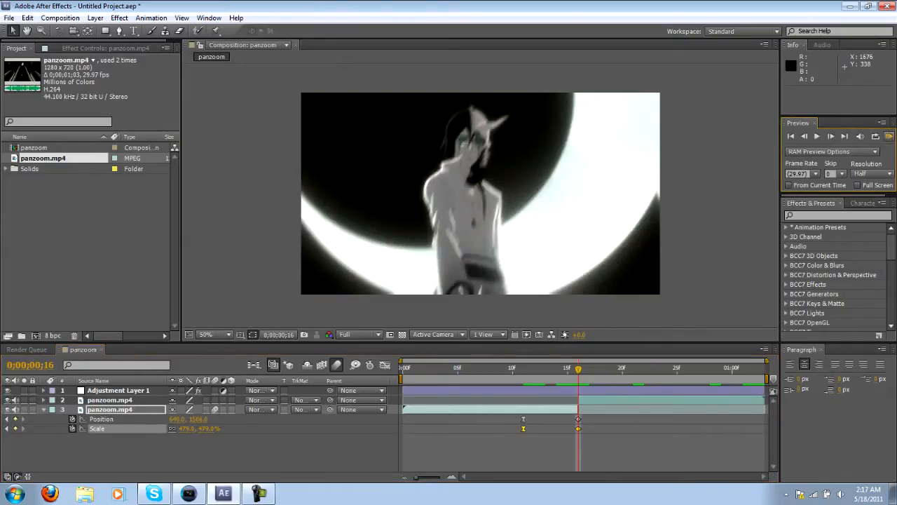
pyautogui.click(816, 136)
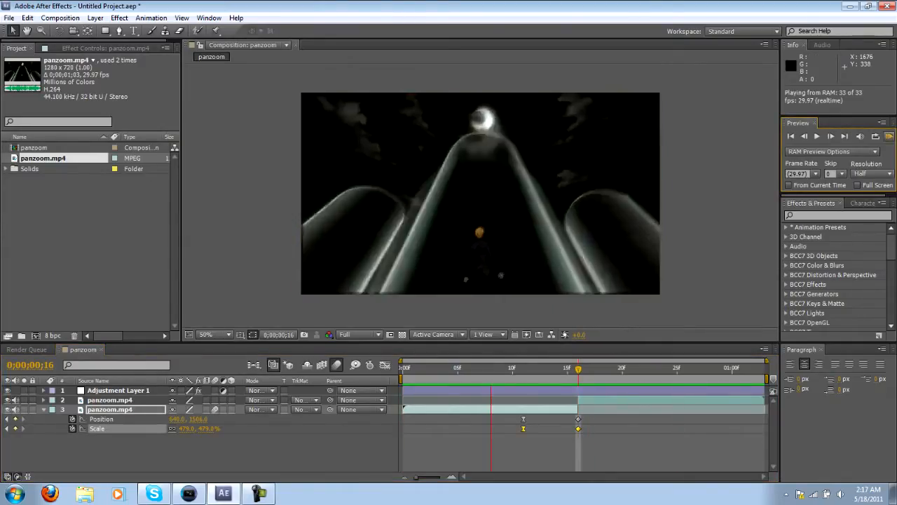